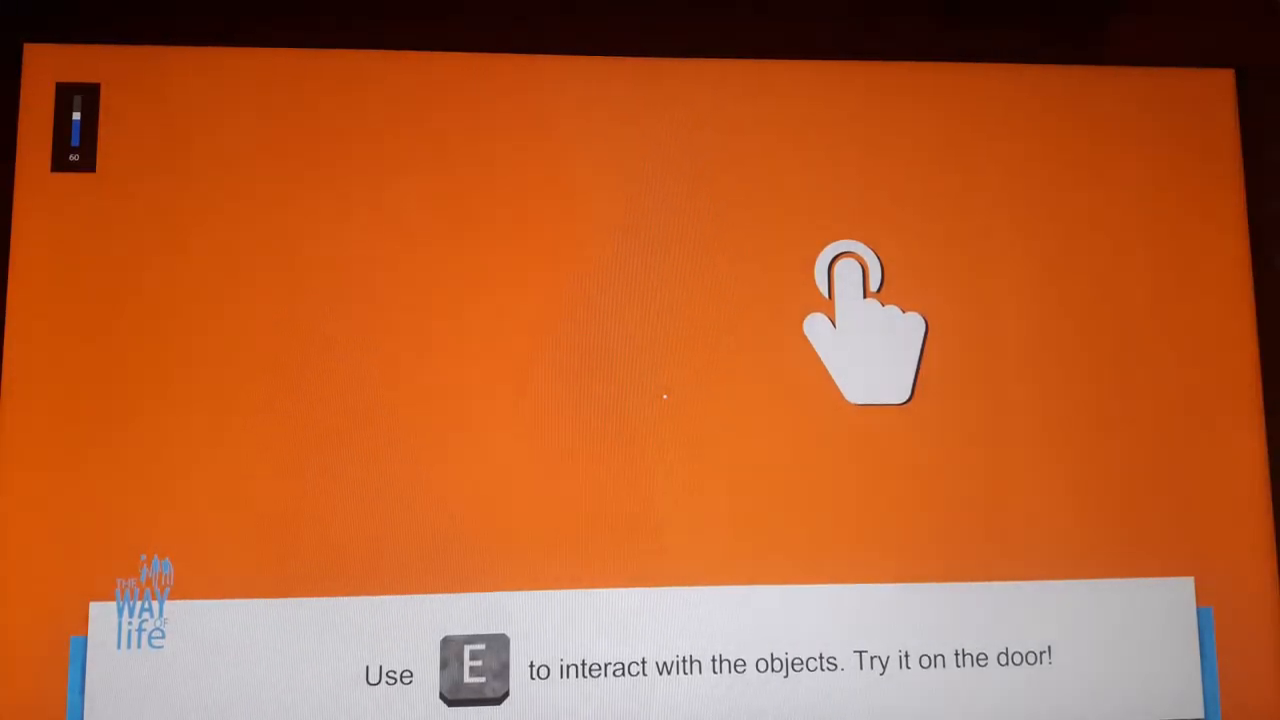
Step: Walk to the orange tutorial door, open it and step through the doorway
key("e")
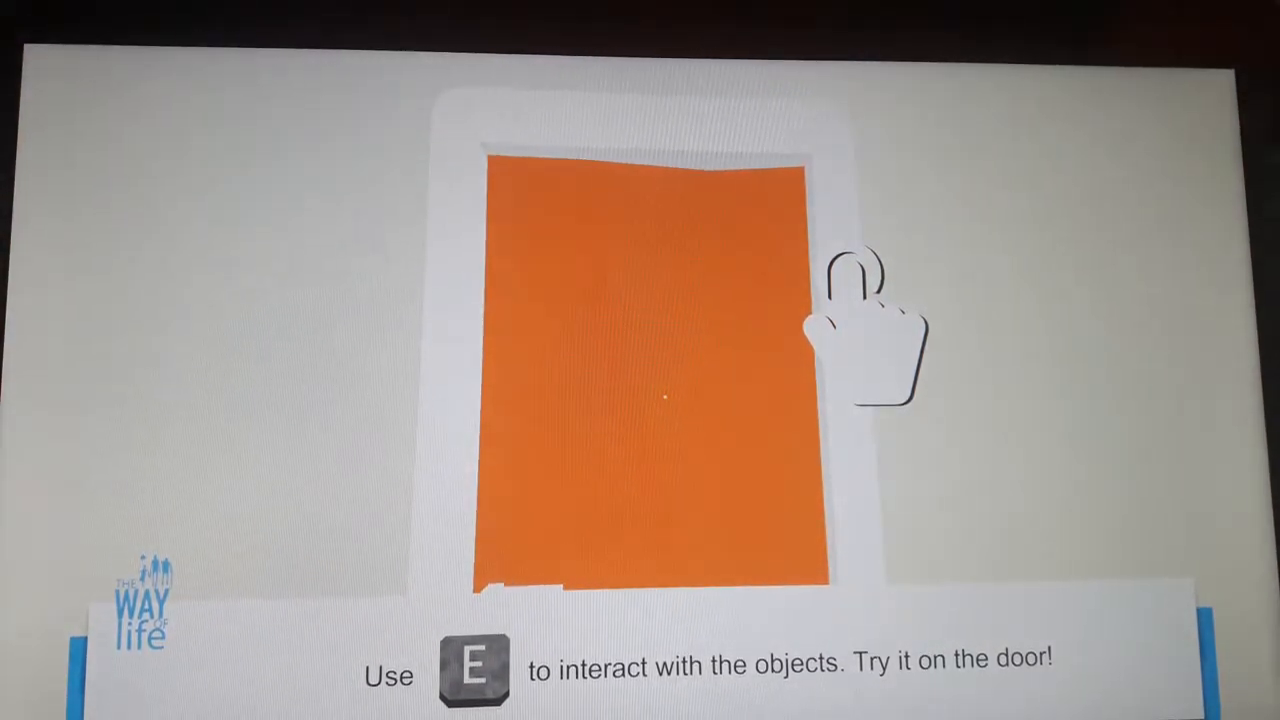
key("e")
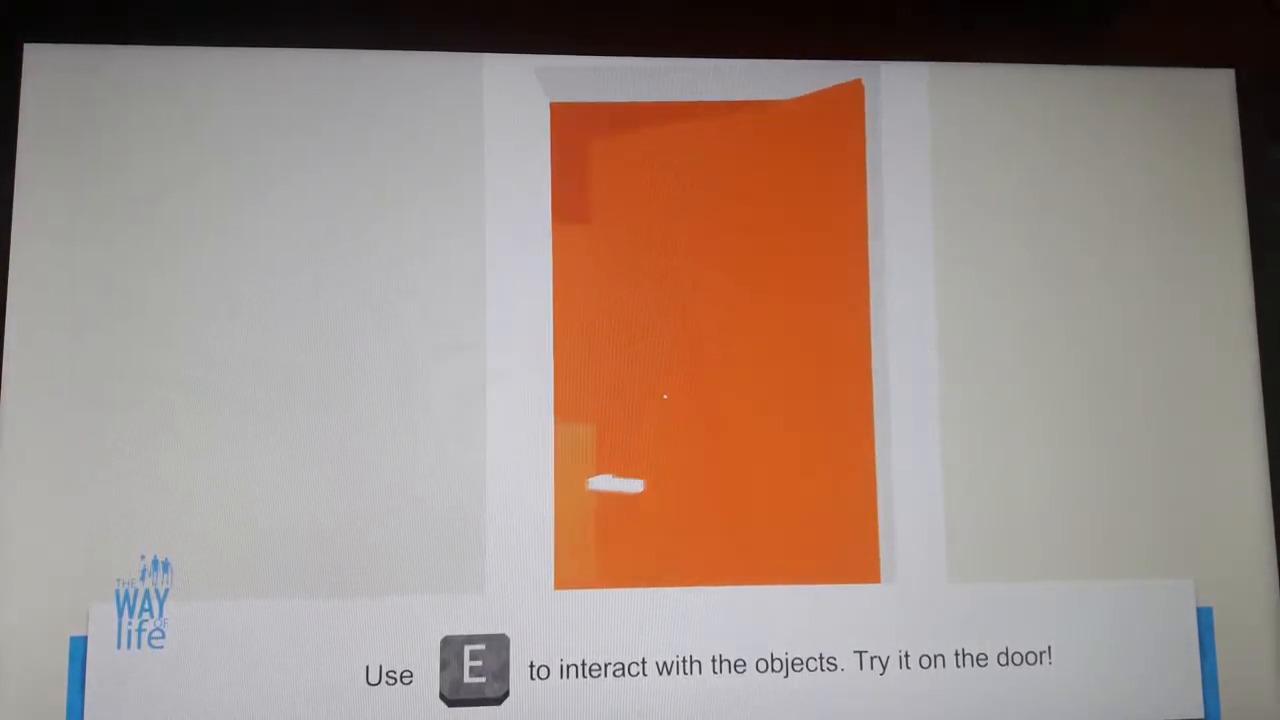
key("e")
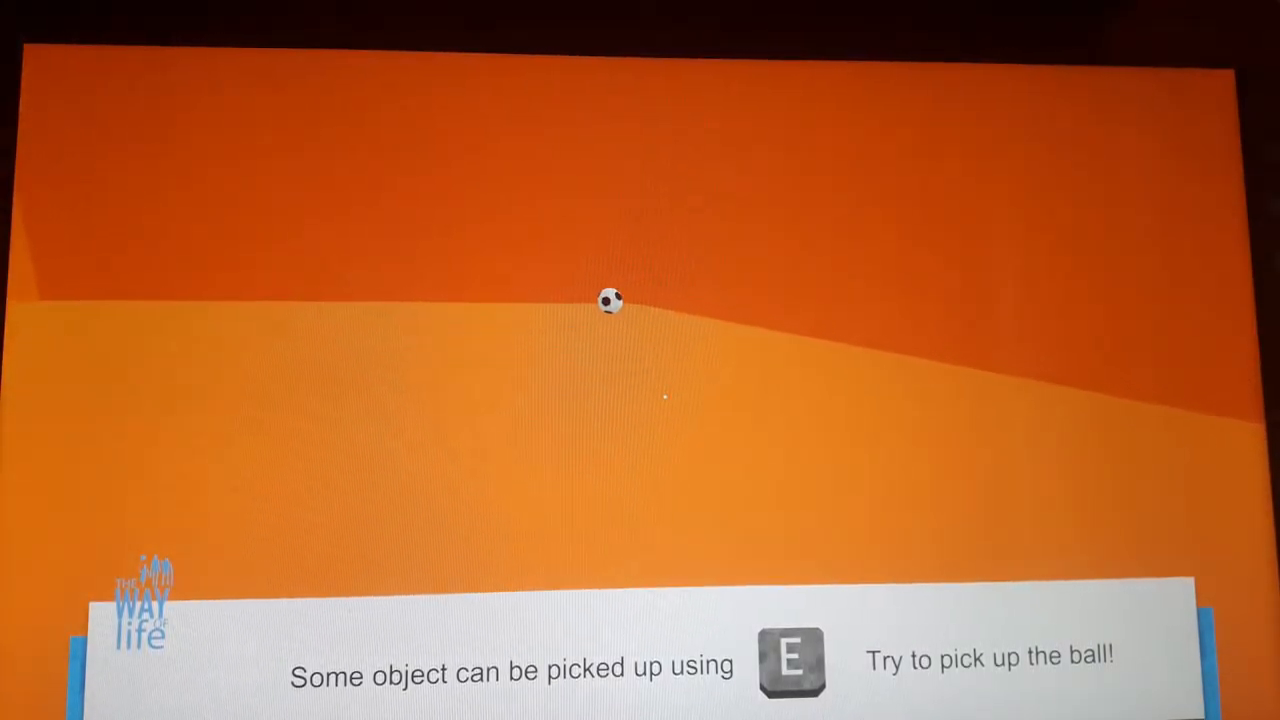
Step: Head through the orange area toward the ball on the slope and pick it up
key("e")
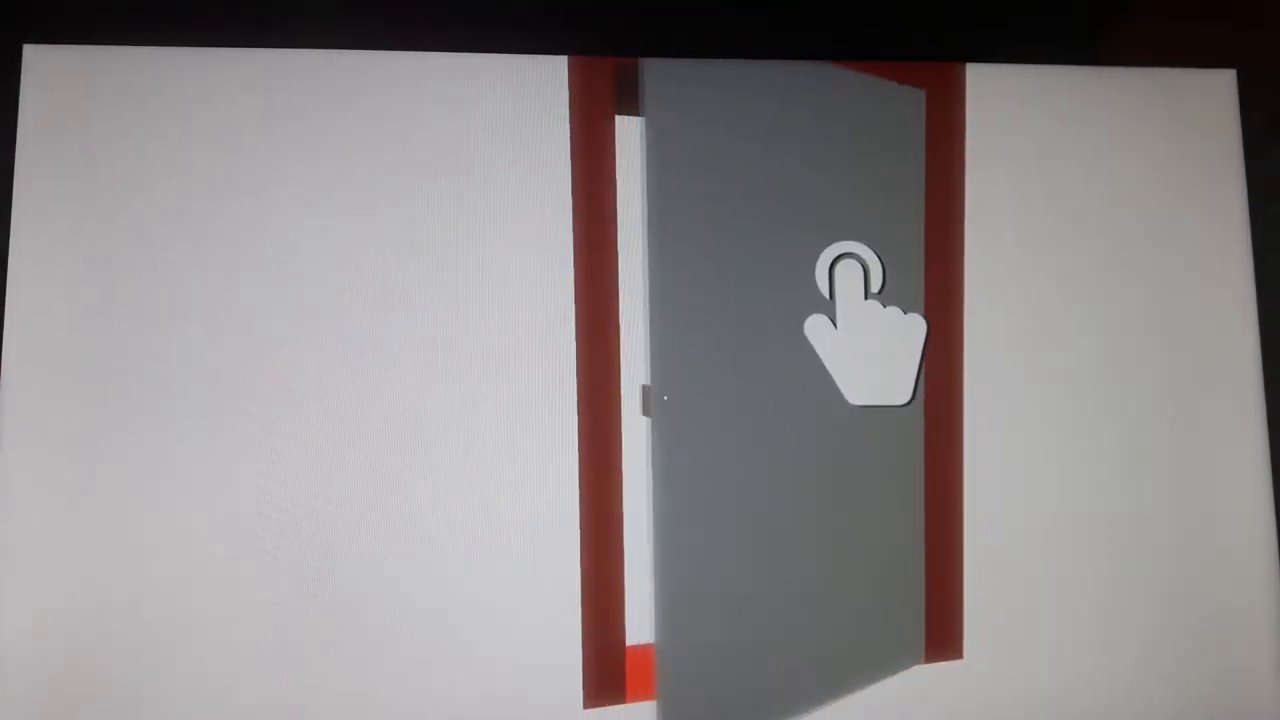
Step: Walk through the open door and choose one of the three doors, including the bank door
left_click(860, 320)
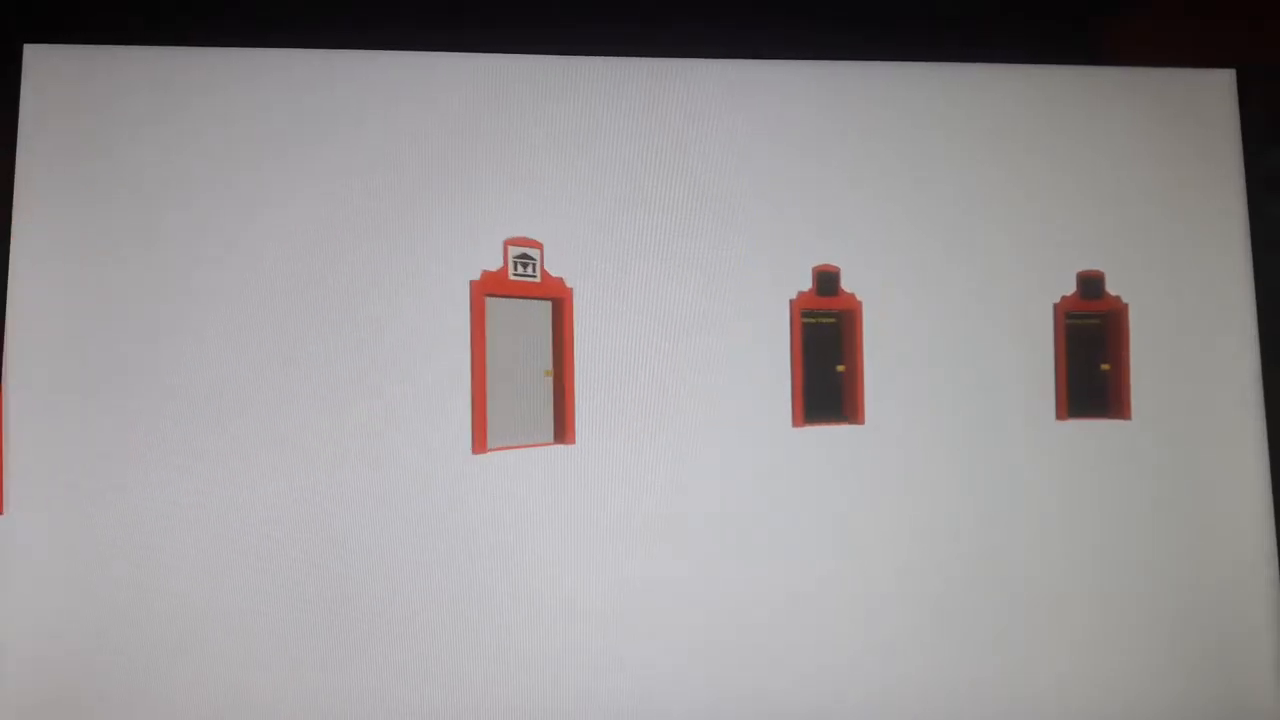
left_click(825, 350)
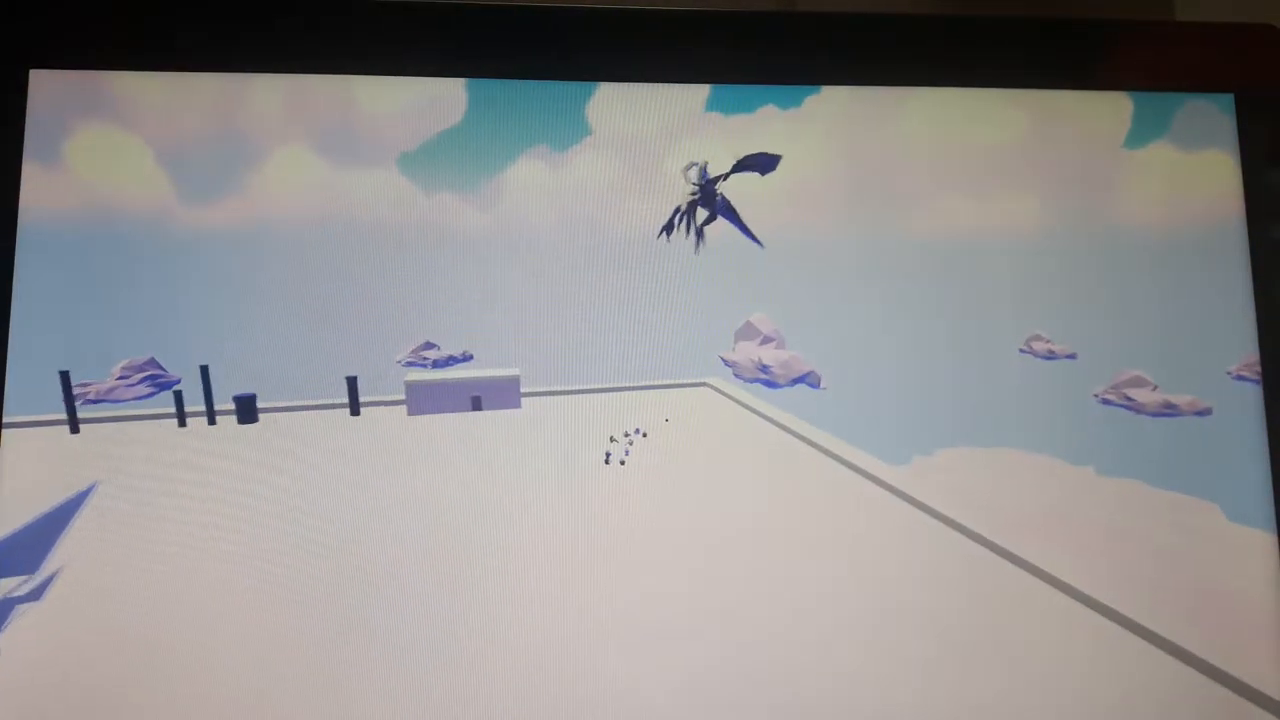
Step: Press Escape to bring up the Continue / Commands / Back to Hub menu
key("Escape")
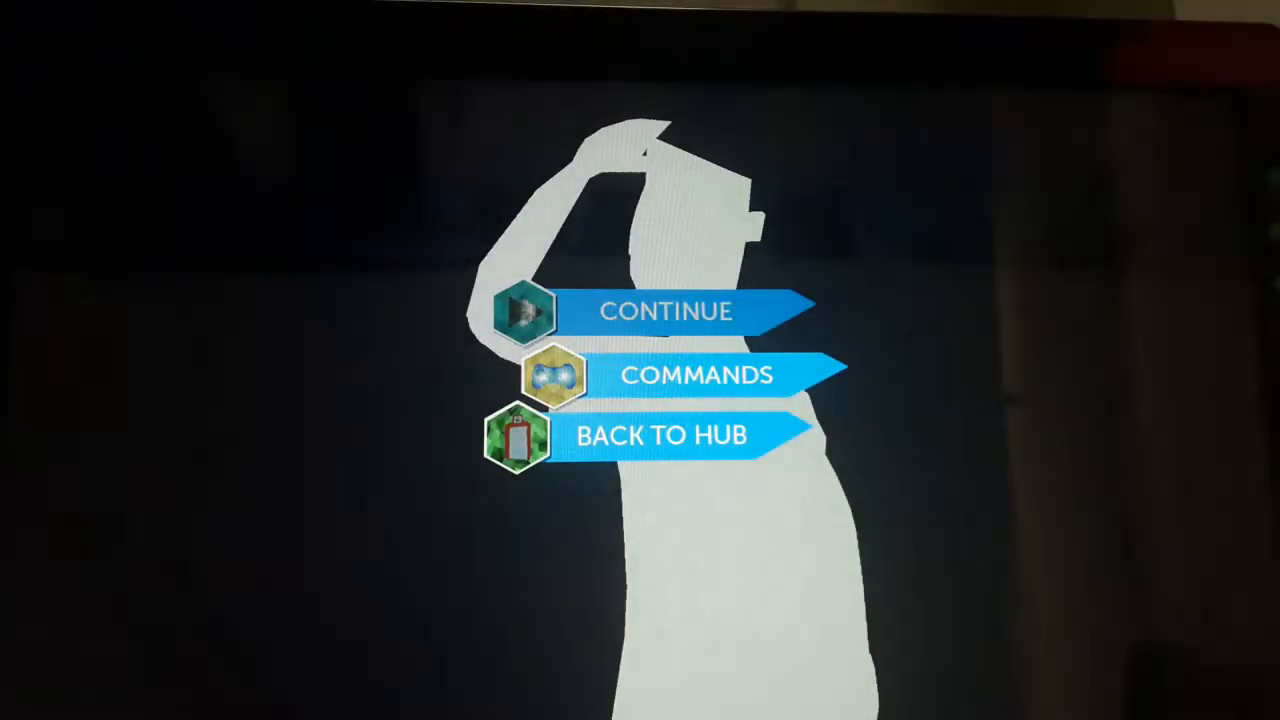
left_click(665, 310)
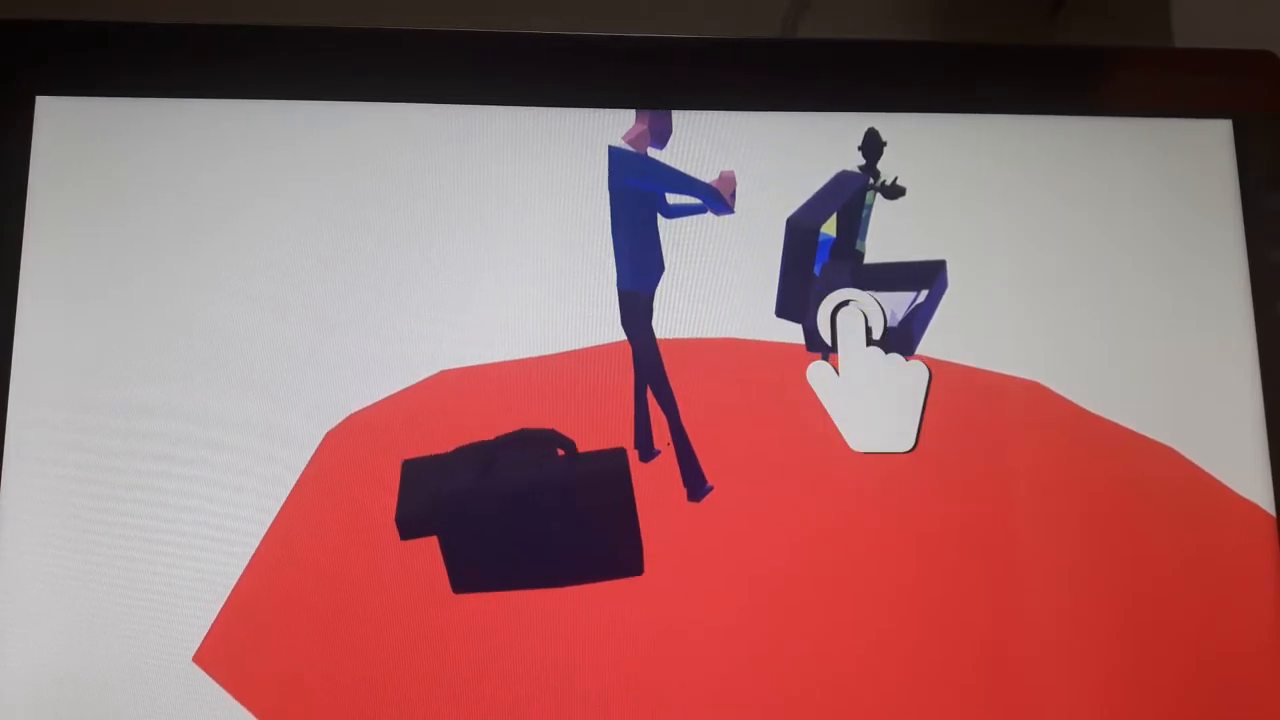
Step: Tap the old man in his armchair to enter his floating-island dream scenes
left_click(855, 340)
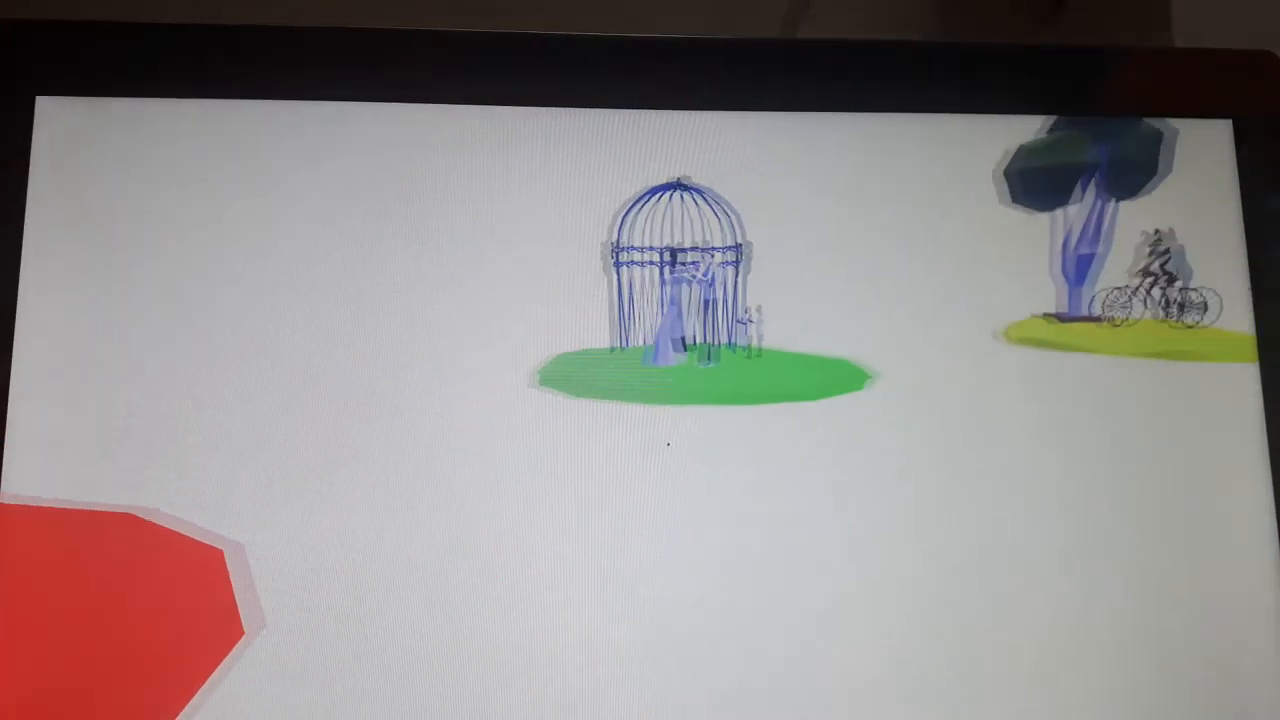